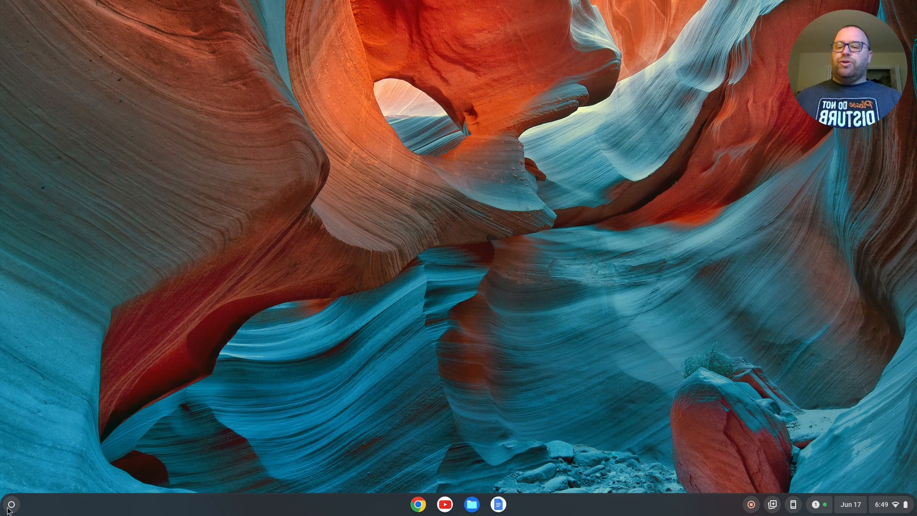
Step: Open the Launcher and search for 'settings' to surface the Settings app
click(8, 503)
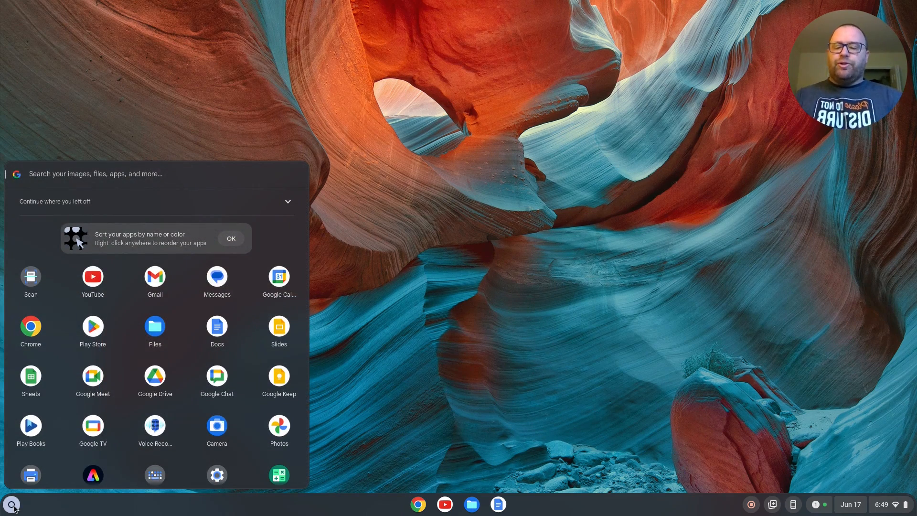
text(settings)
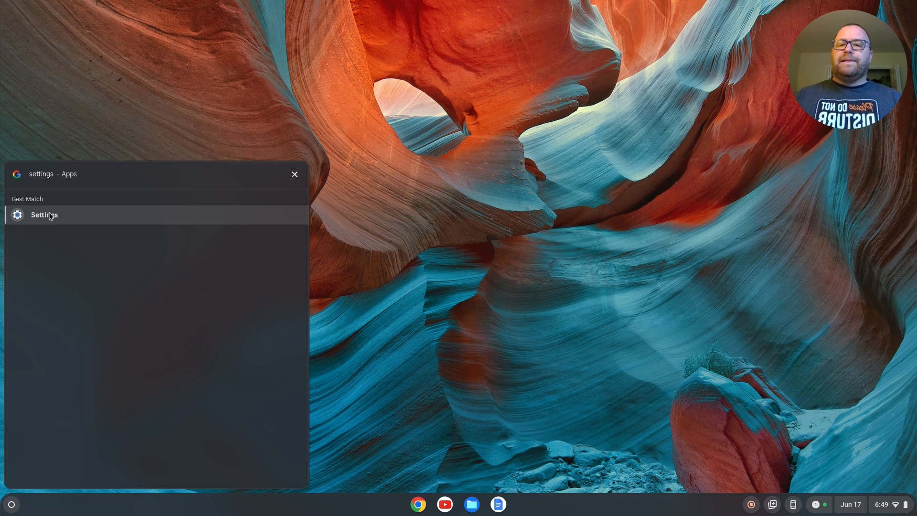
Step: Open the Settings app and go to its About ChromeOS page
click(43, 215)
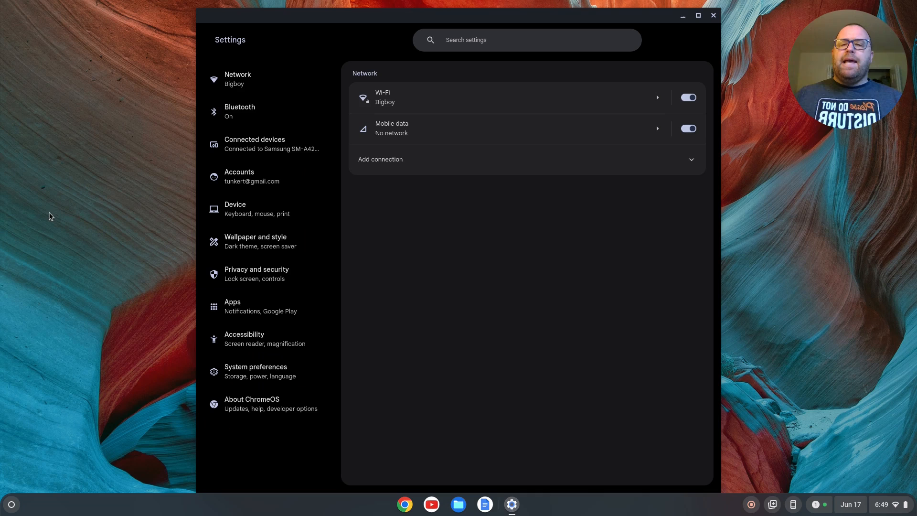
mouse_move(248, 295)
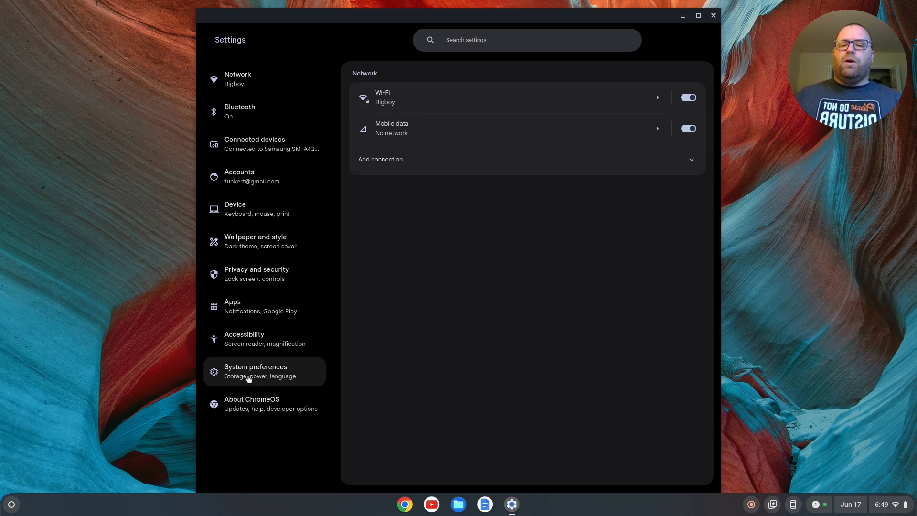
mouse_move(259, 409)
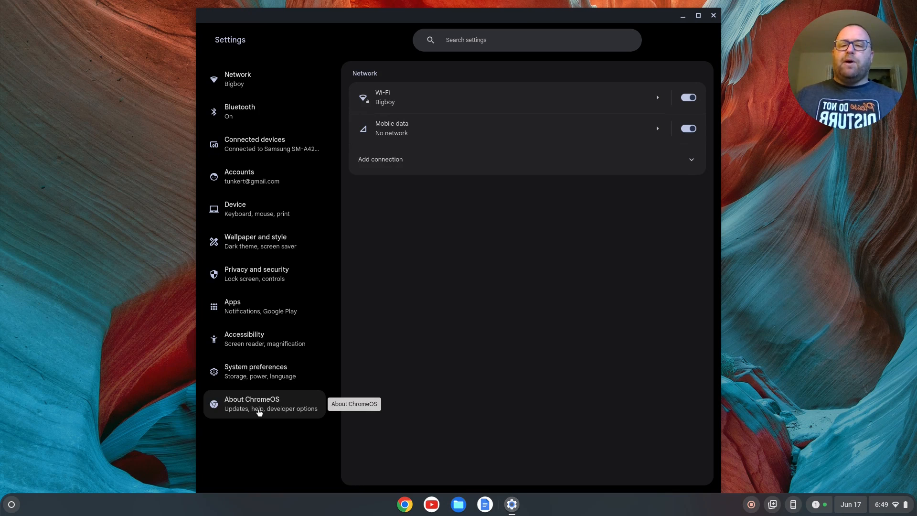
click(252, 404)
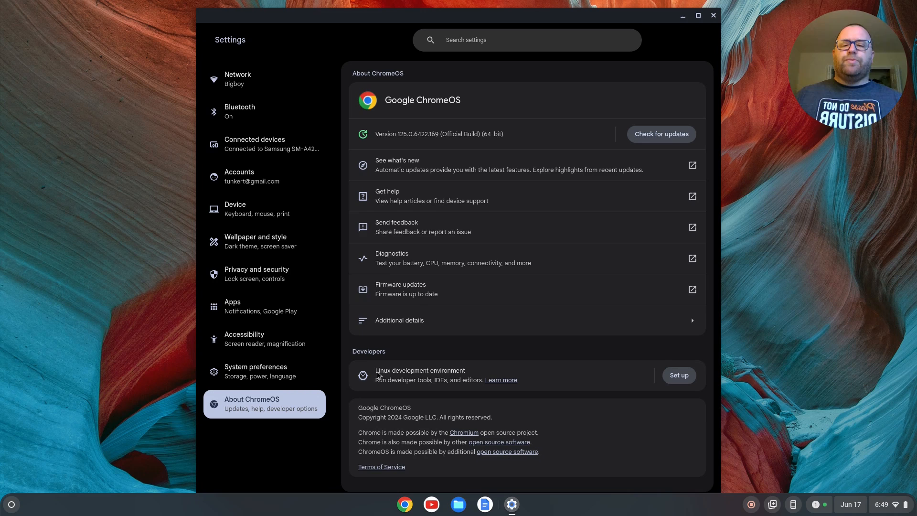
mouse_move(474, 377)
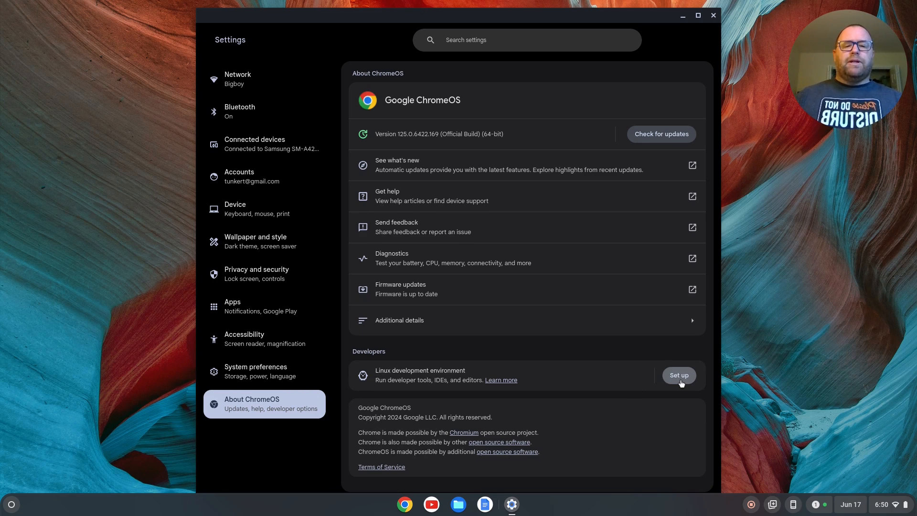
Step: Install the Linux development environment, briefly trying Custom but keeping the Recommended 10.0 GB disk
click(677, 375)
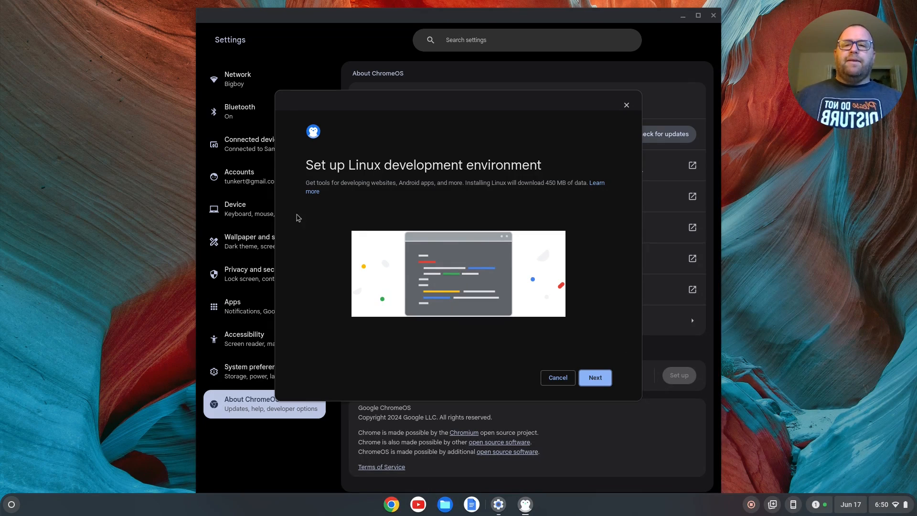
mouse_move(464, 224)
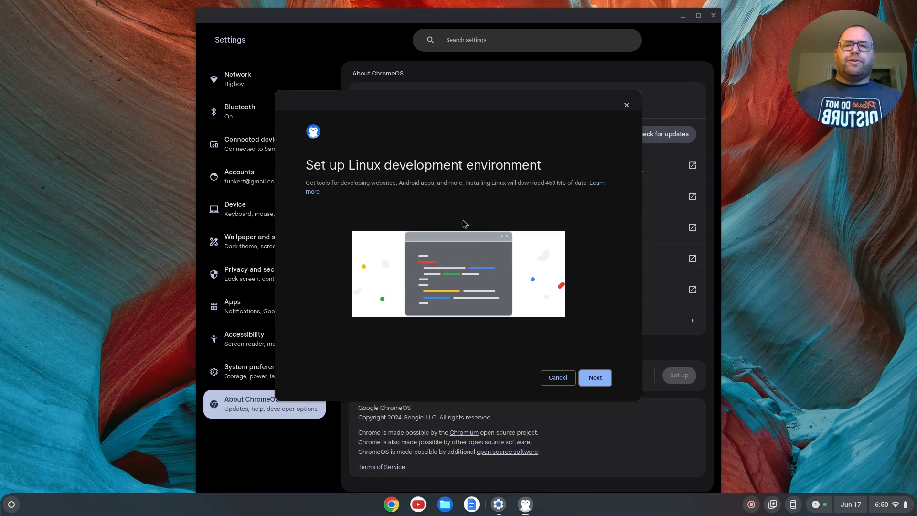
click(594, 377)
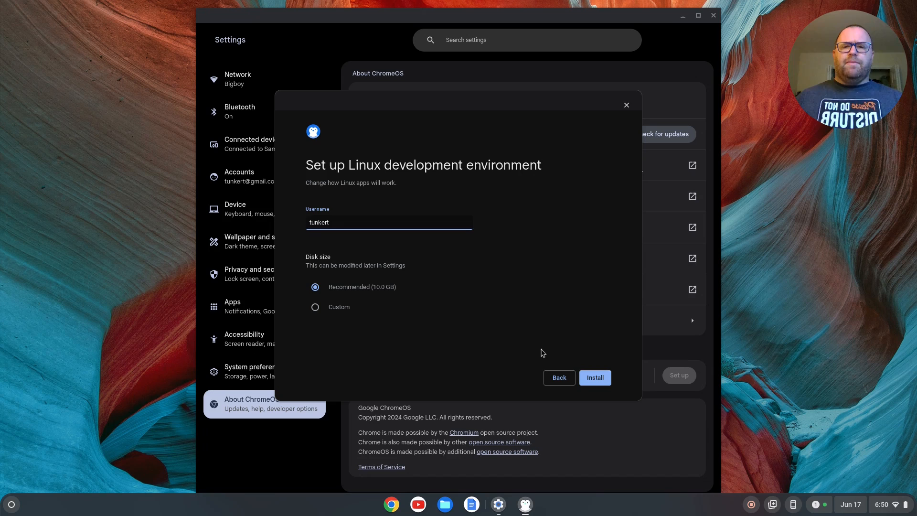
mouse_move(315, 306)
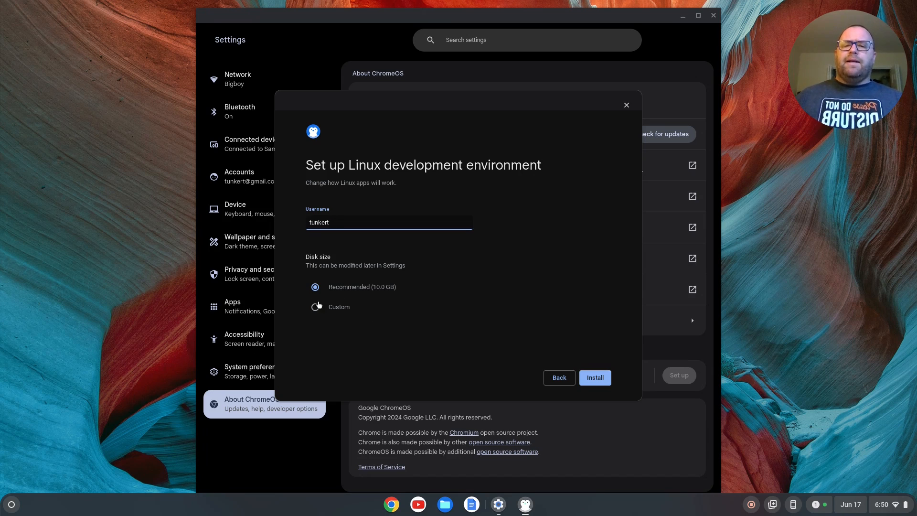
mouse_move(384, 328)
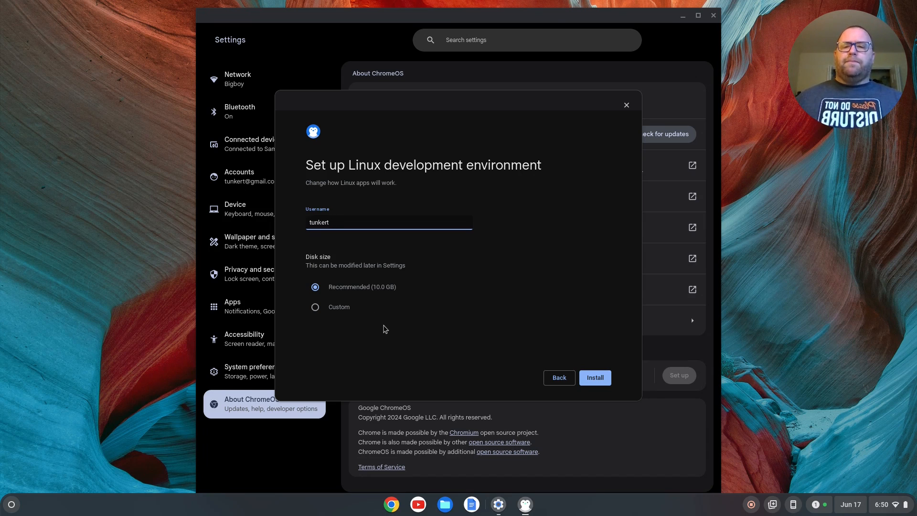
mouse_move(378, 303)
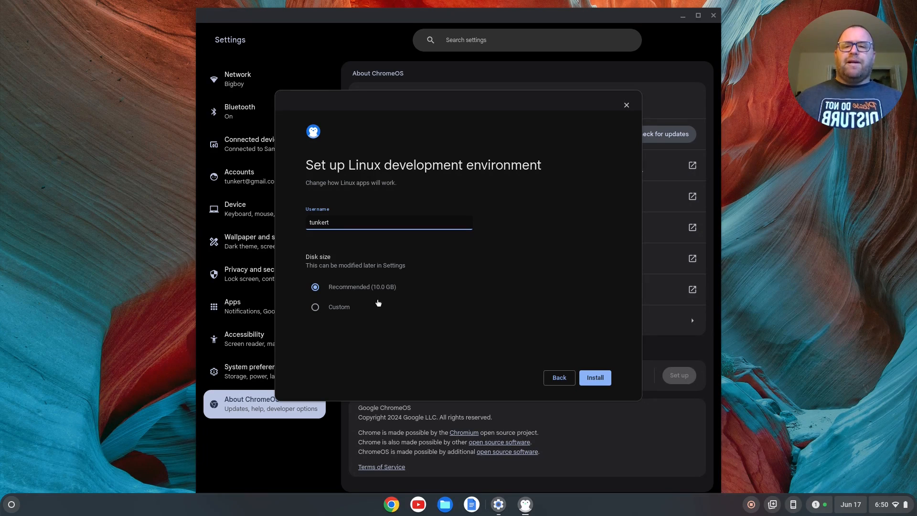
mouse_move(399, 299)
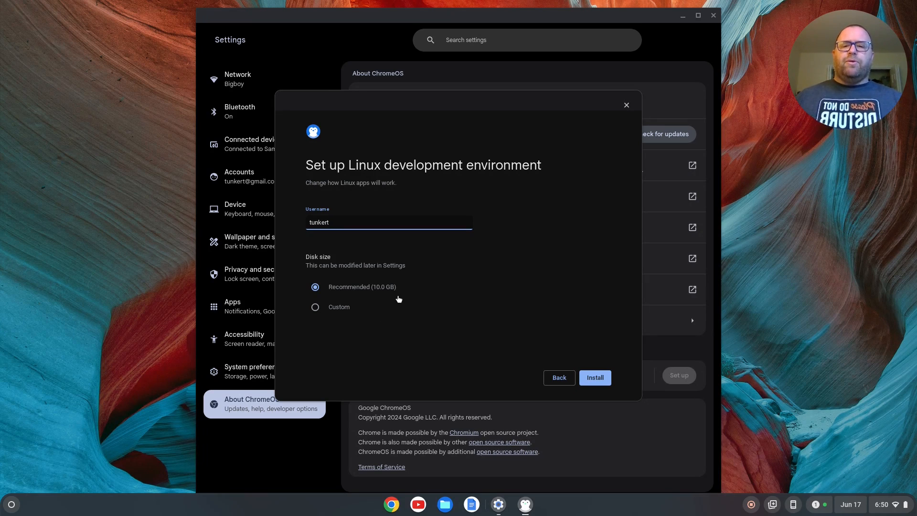
mouse_move(315, 313)
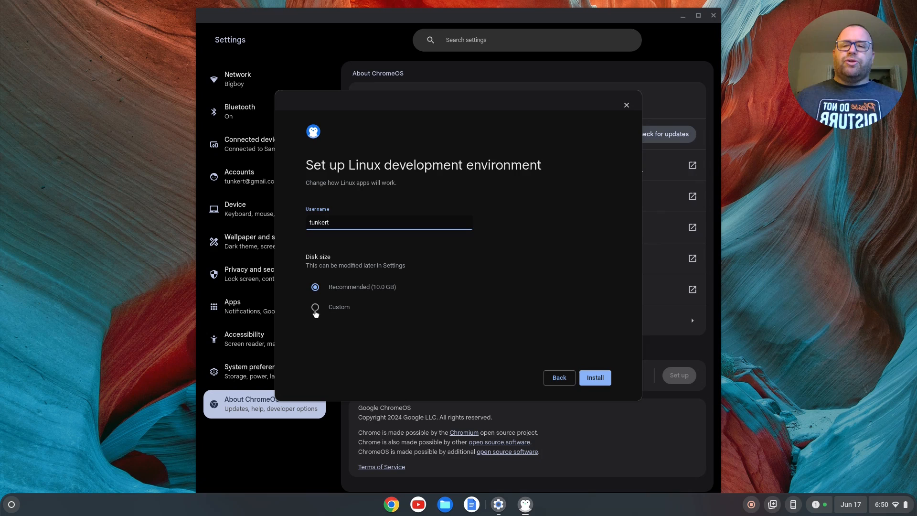
click(315, 307)
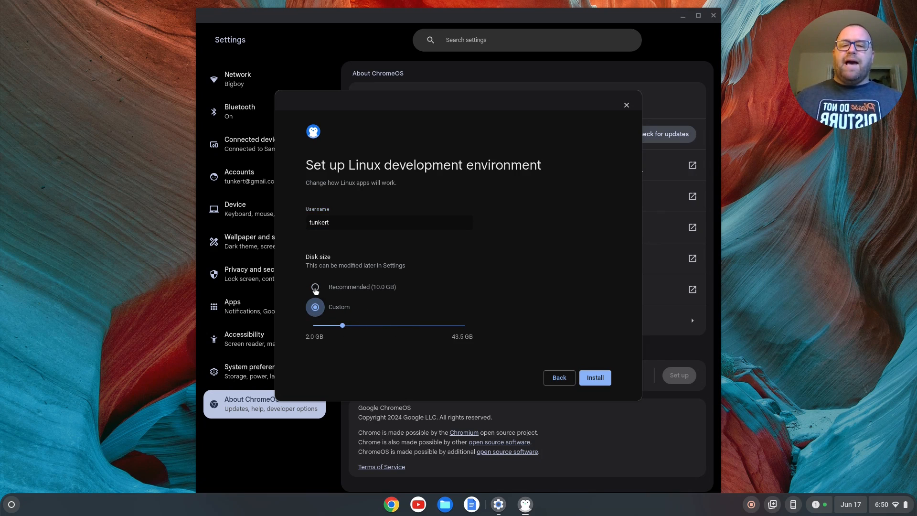
click(315, 287)
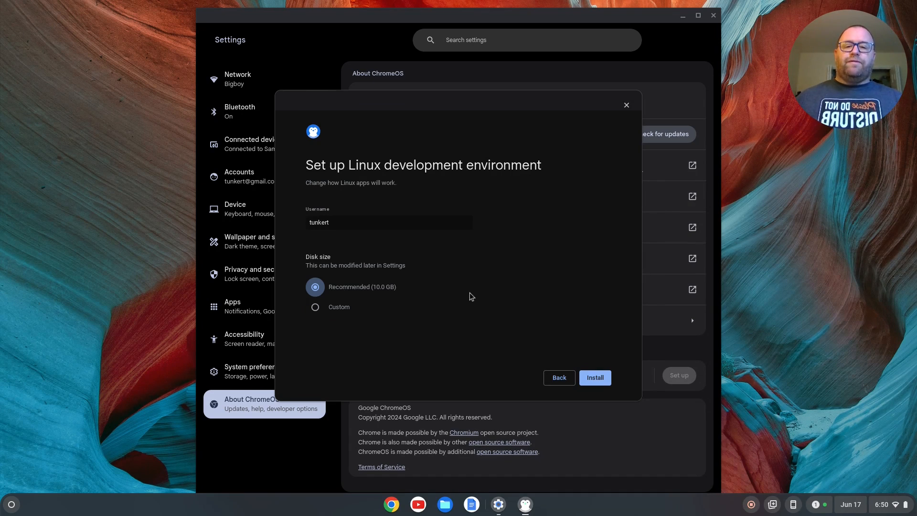
click(595, 377)
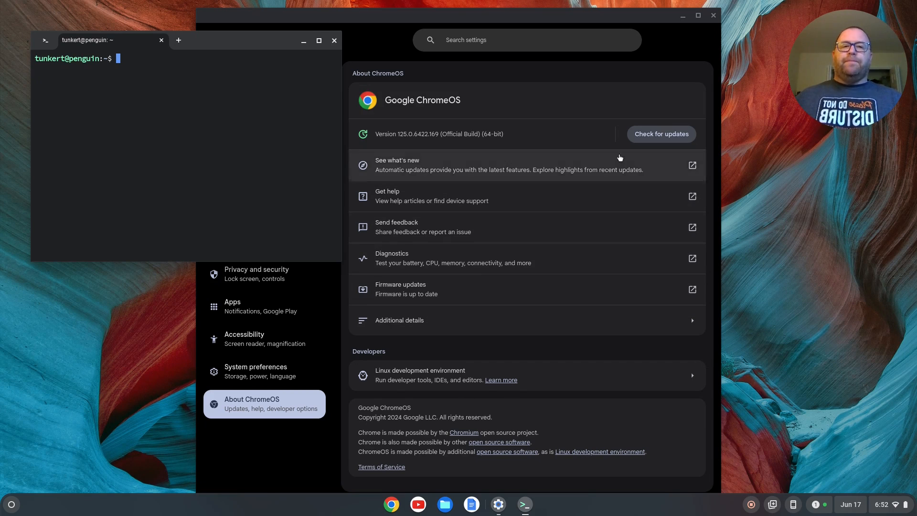
Step: Close the Settings window and maximize the Linux terminal
click(712, 15)
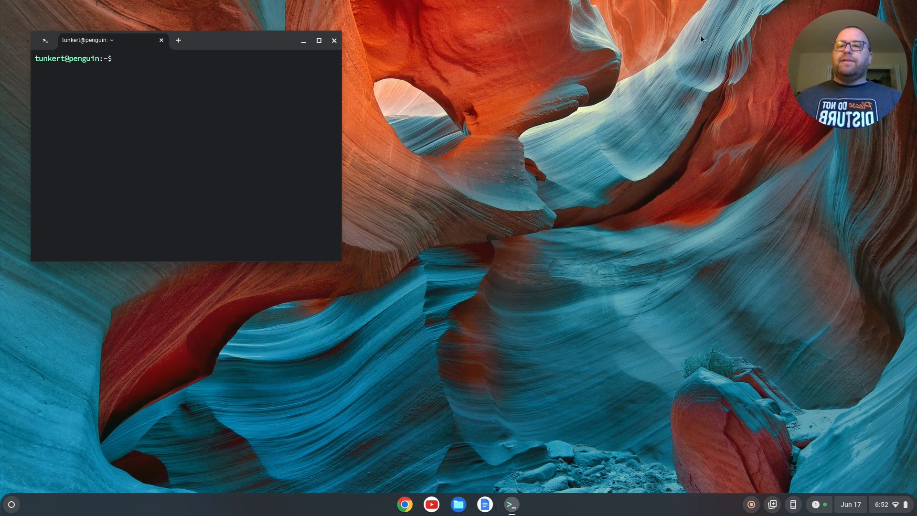
click(319, 39)
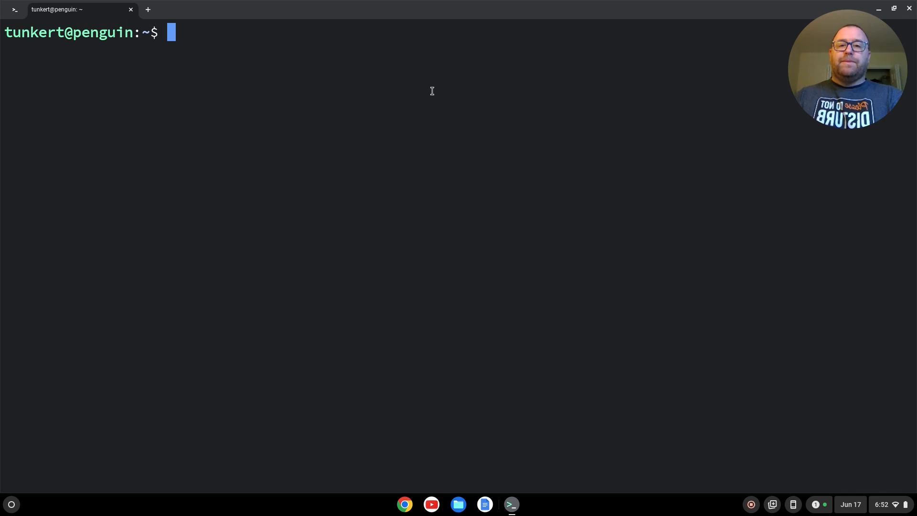
Step: Run 'sudo apt update && sudo apt upgrade -y' to upgrade all Linux packages
text(sudo a)
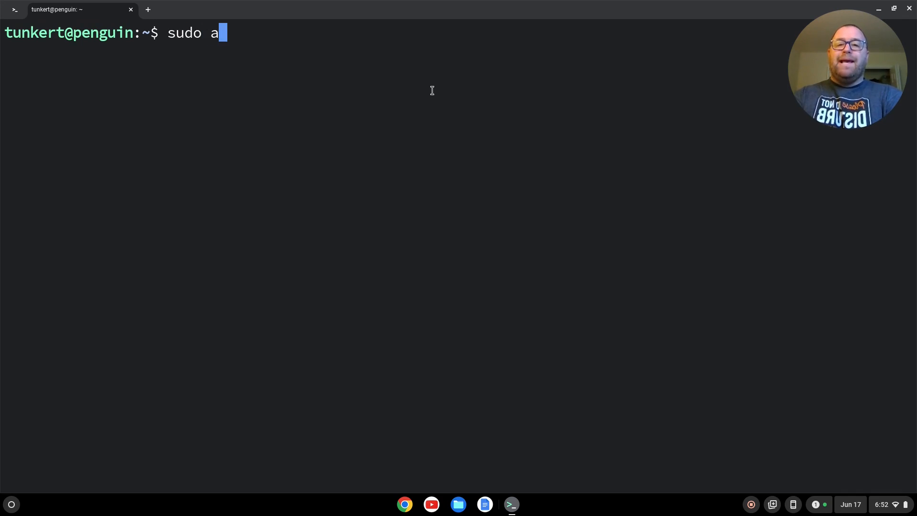
text(pt update &&)
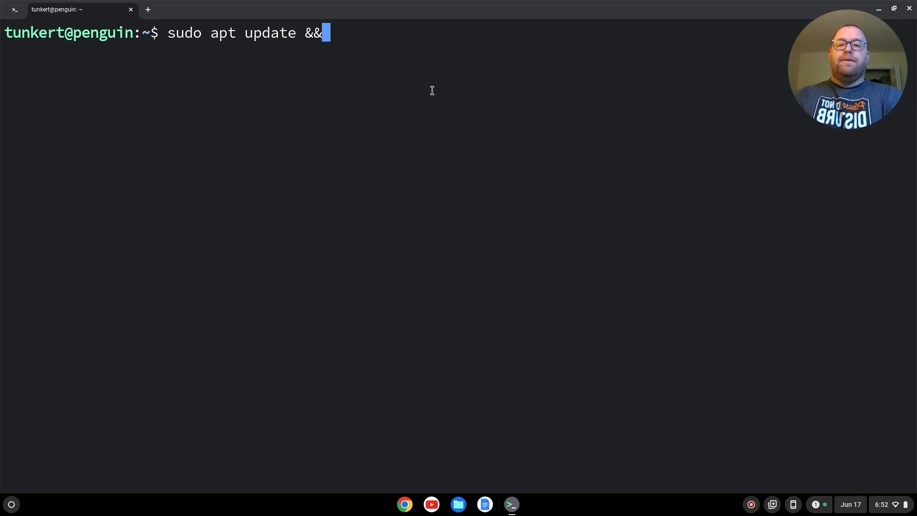
text(sudo apt upgrade -)
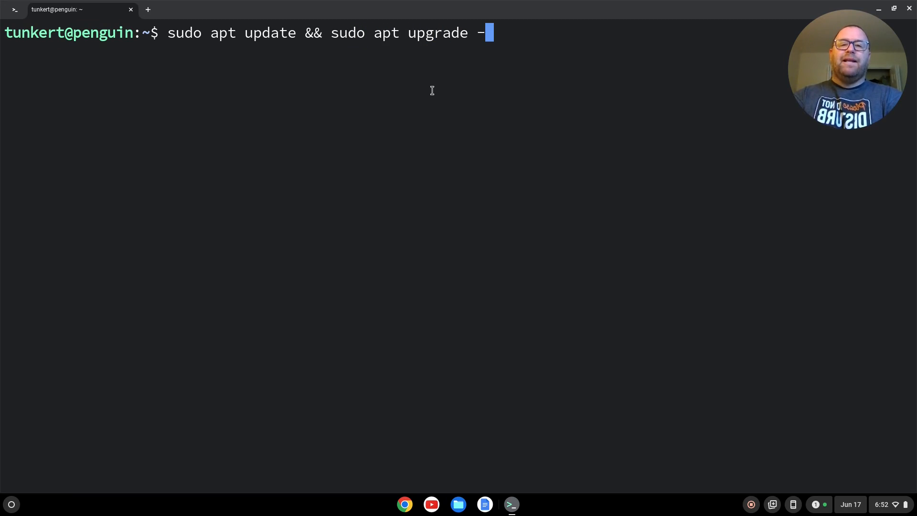
text(y)
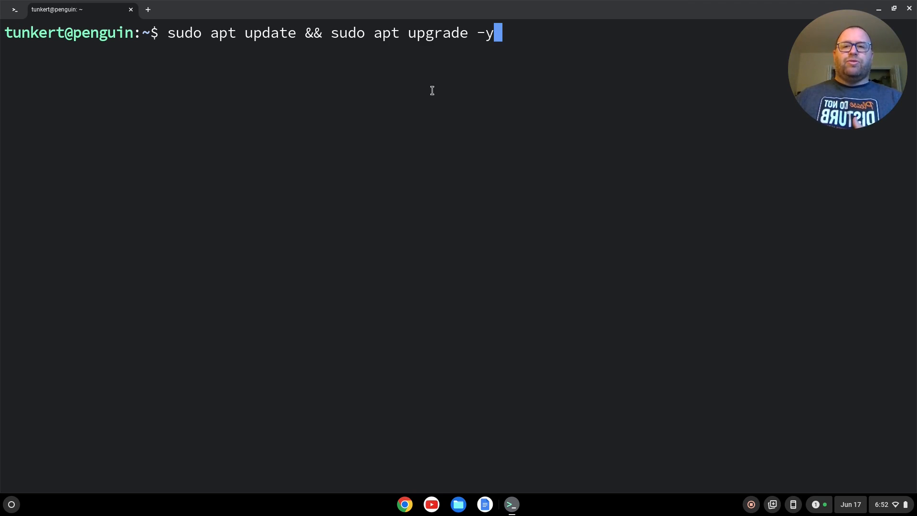
key(Return)
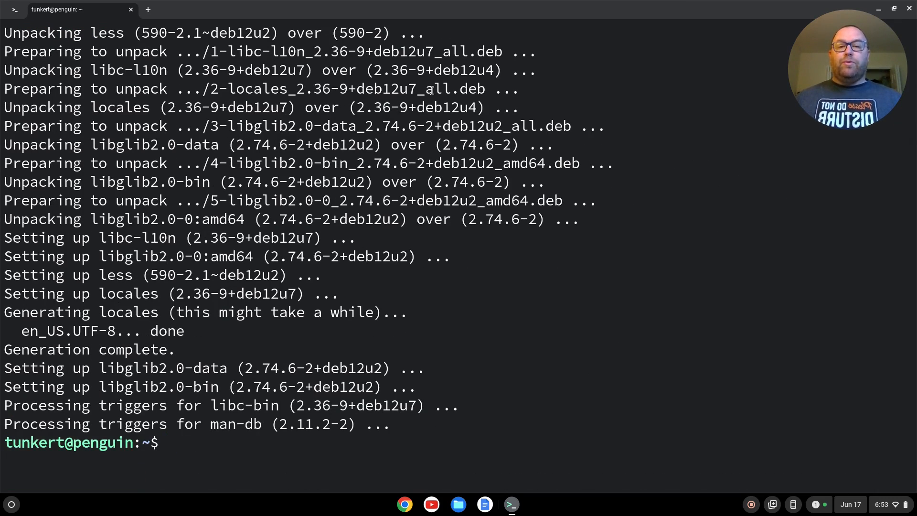
Step: Clear the terminal and run 'sudo apt install gnome-keyring'
text(cle)
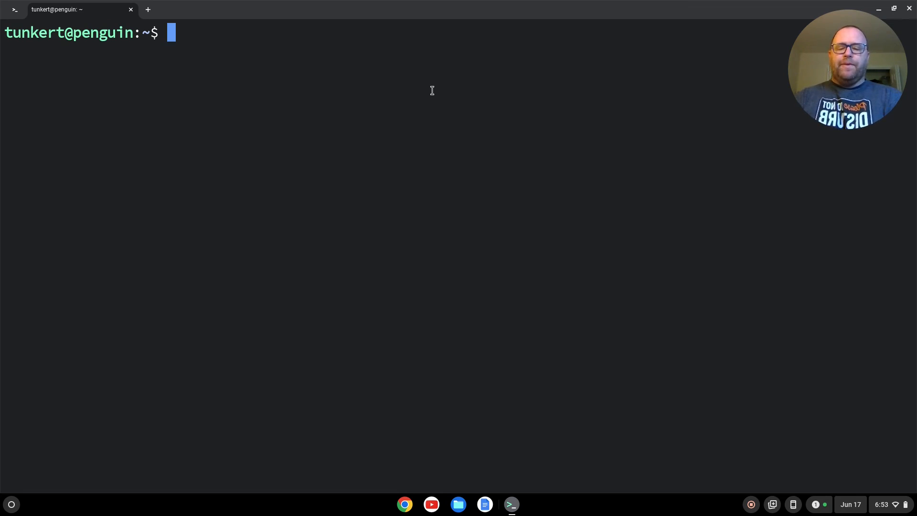
text(sudo apt inst)
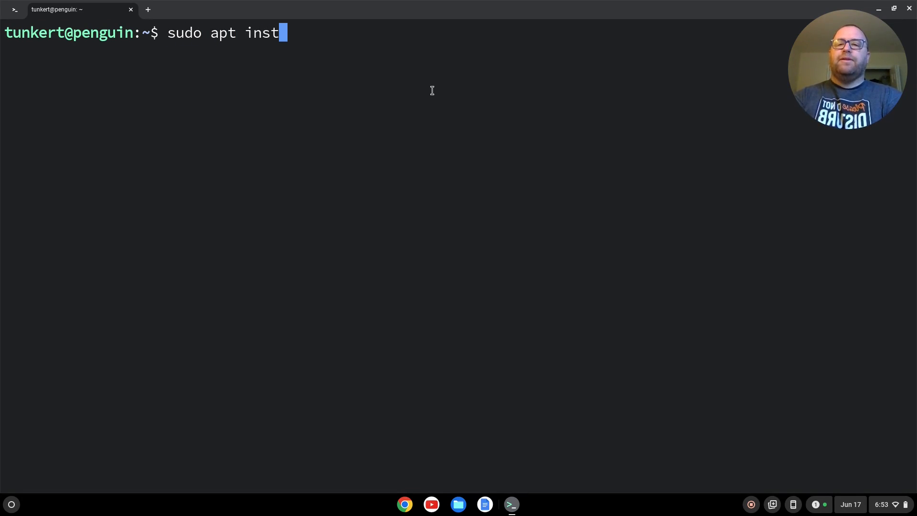
text(all gnome-ke)
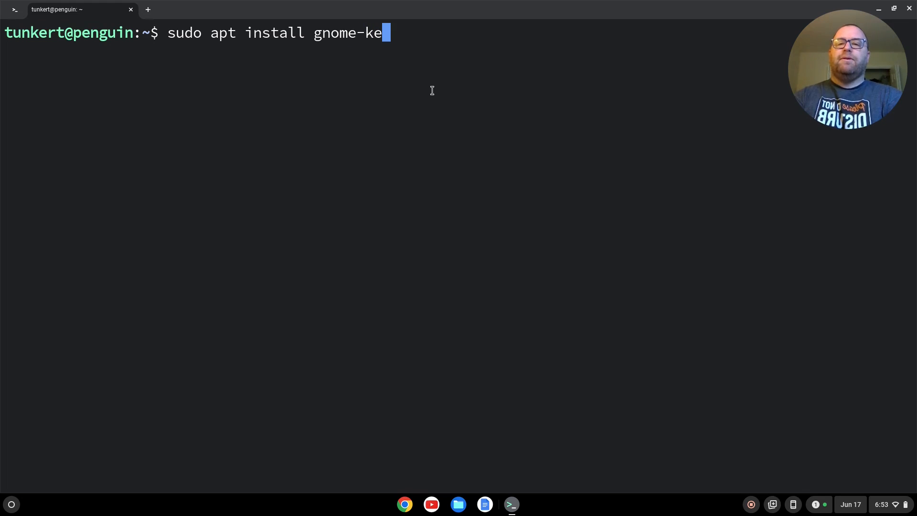
text(yring)
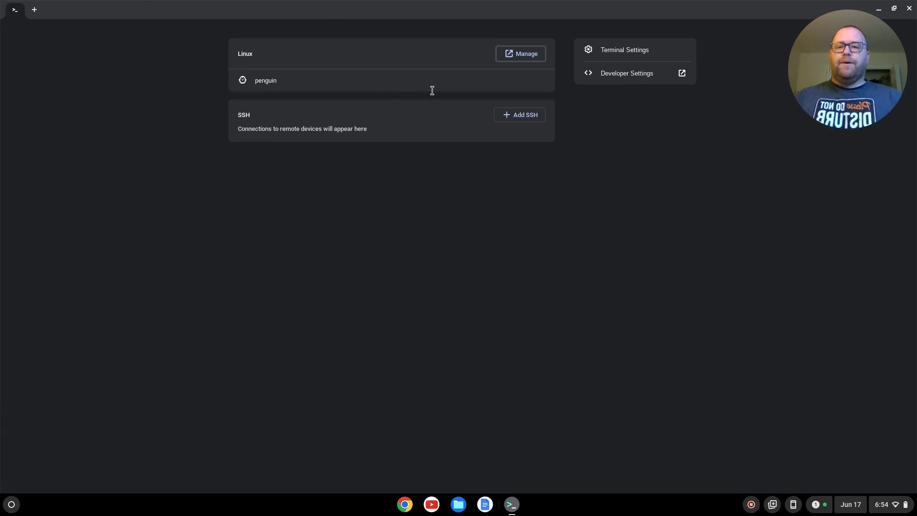
Step: Close Terminal, open Chrome, dismiss the privacy notice, and search Google for 'vs code'
click(908, 8)
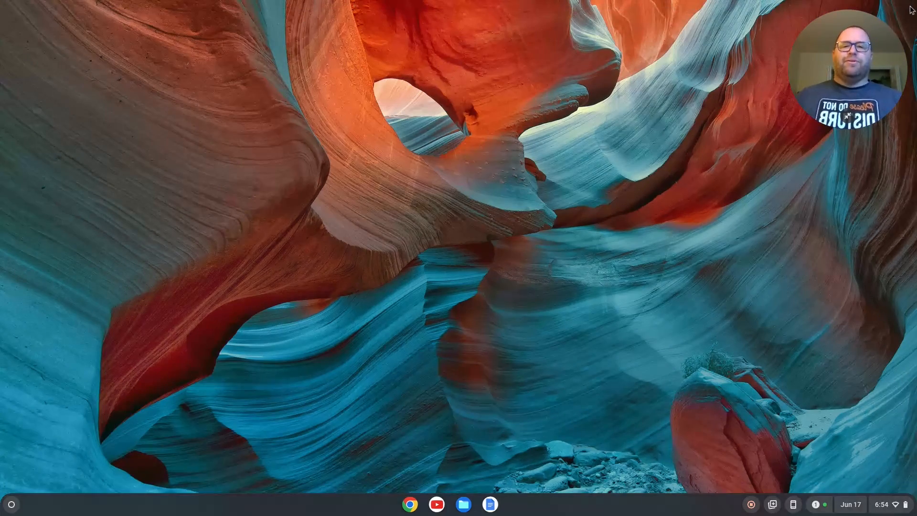
mouse_move(455, 317)
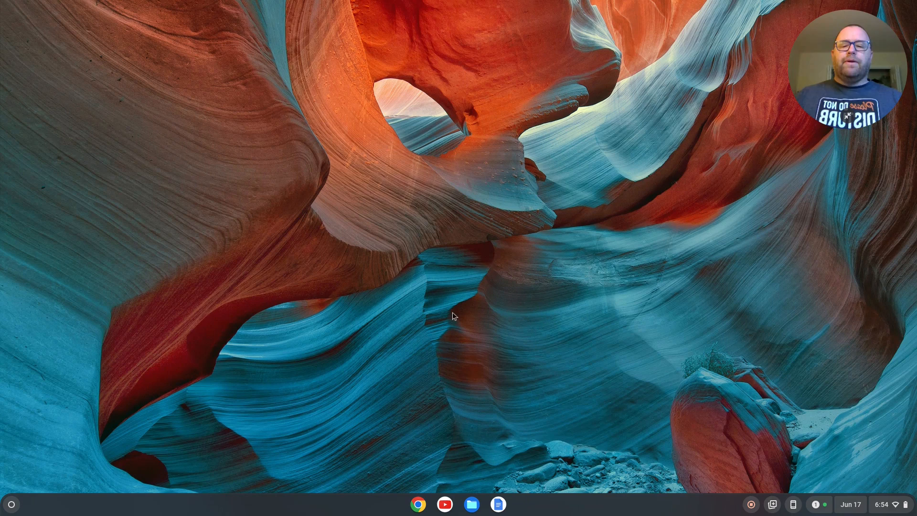
click(417, 503)
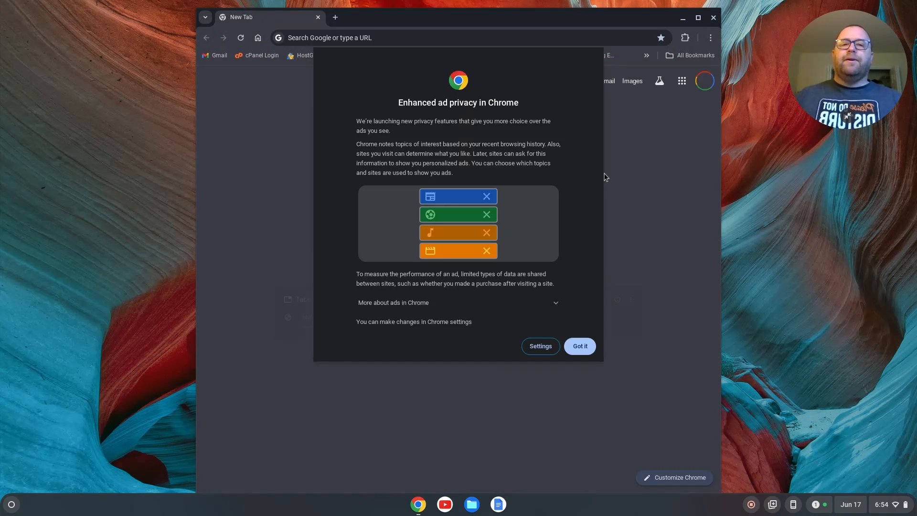
click(578, 346)
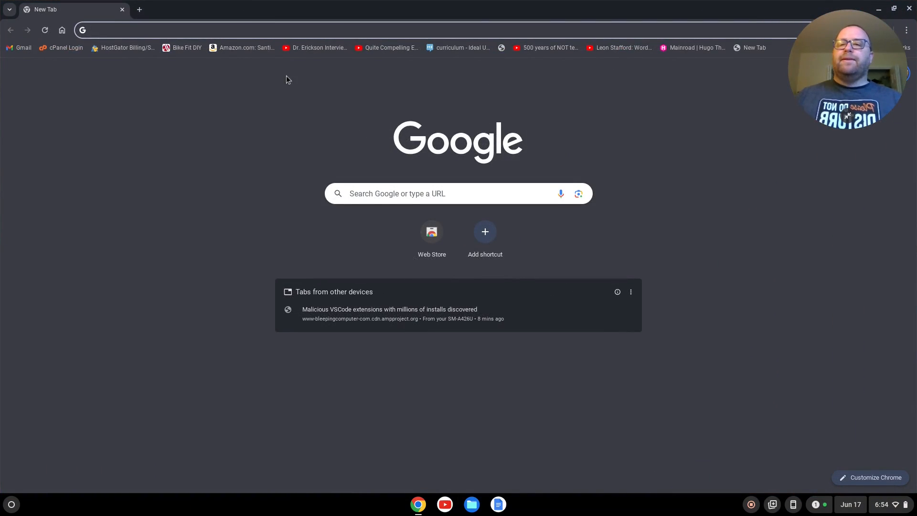
text(vs code)
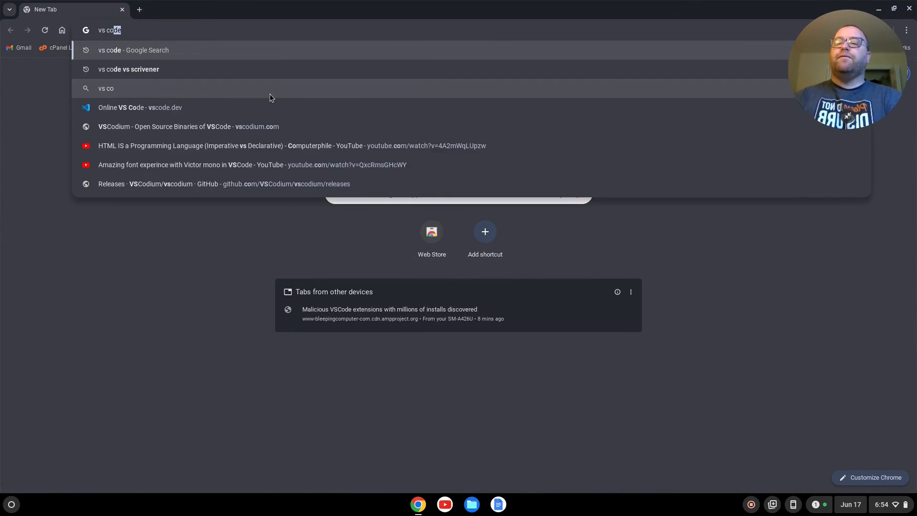
key(Return)
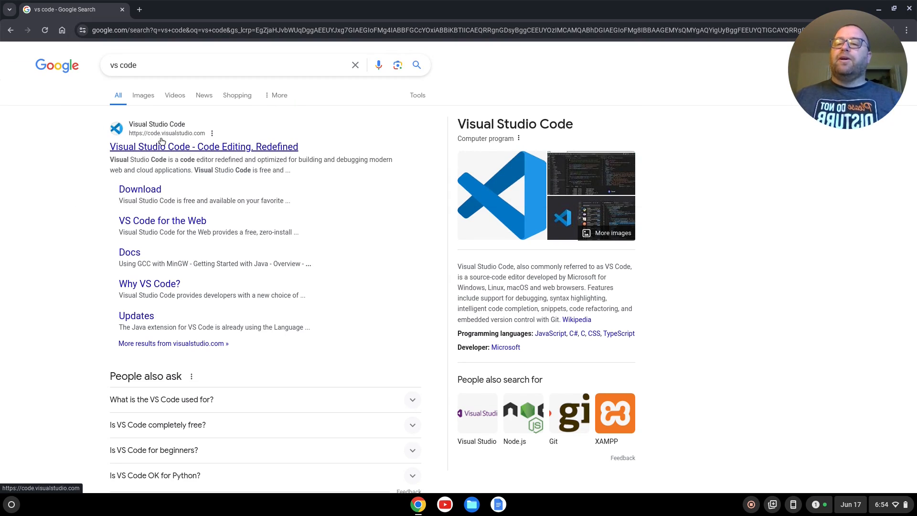
mouse_move(211, 154)
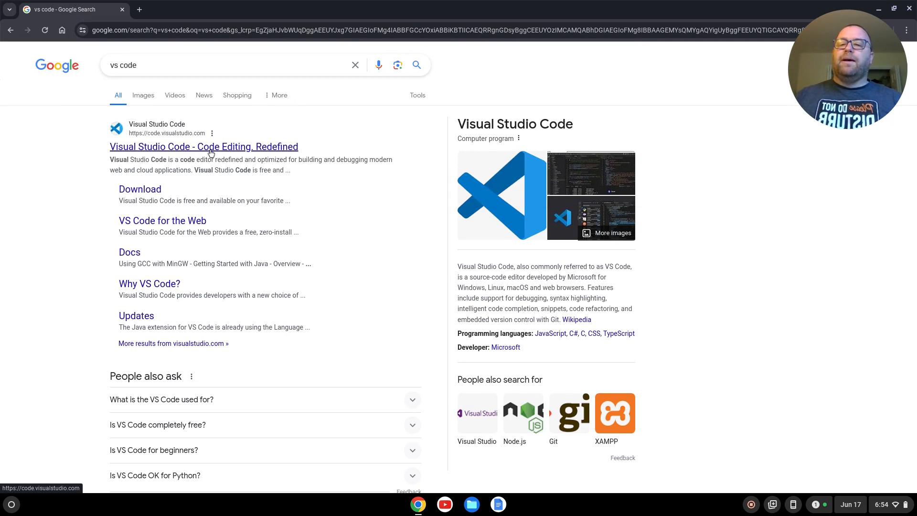
Step: Open the Visual Studio Code site and download the .deb package
click(204, 147)
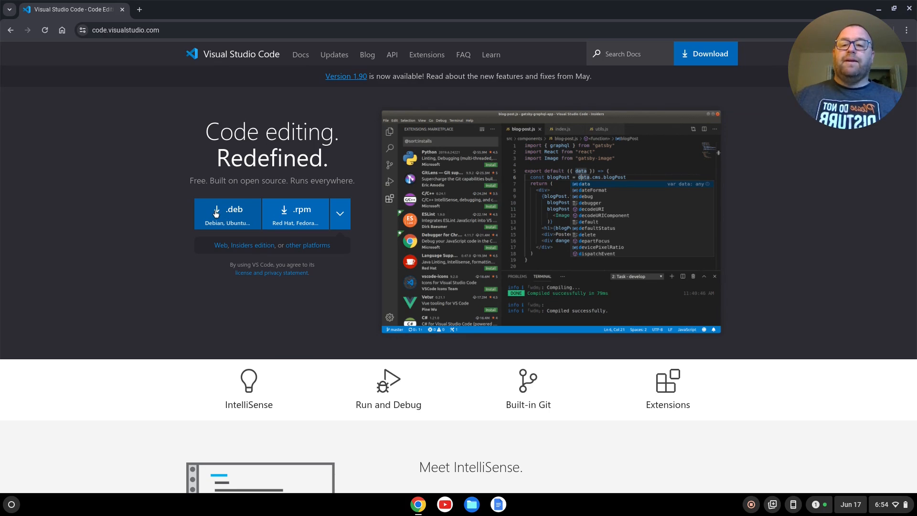
click(227, 213)
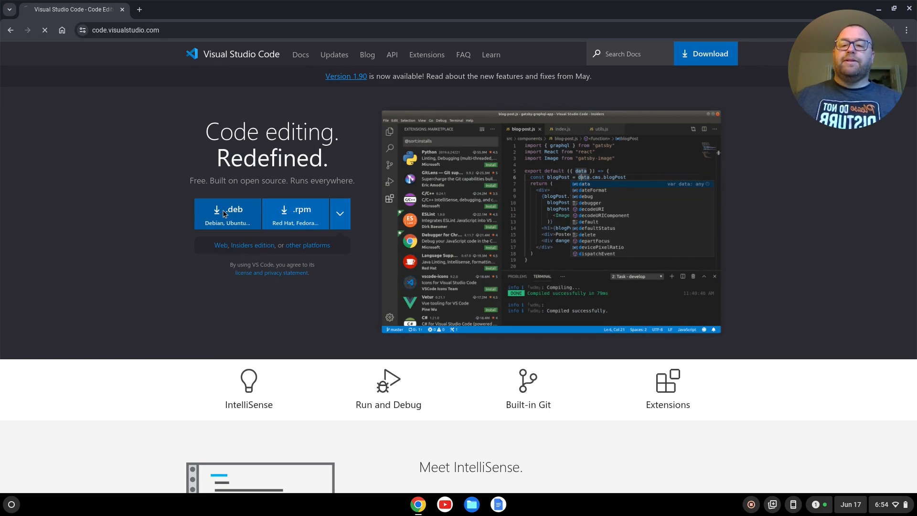
click(227, 214)
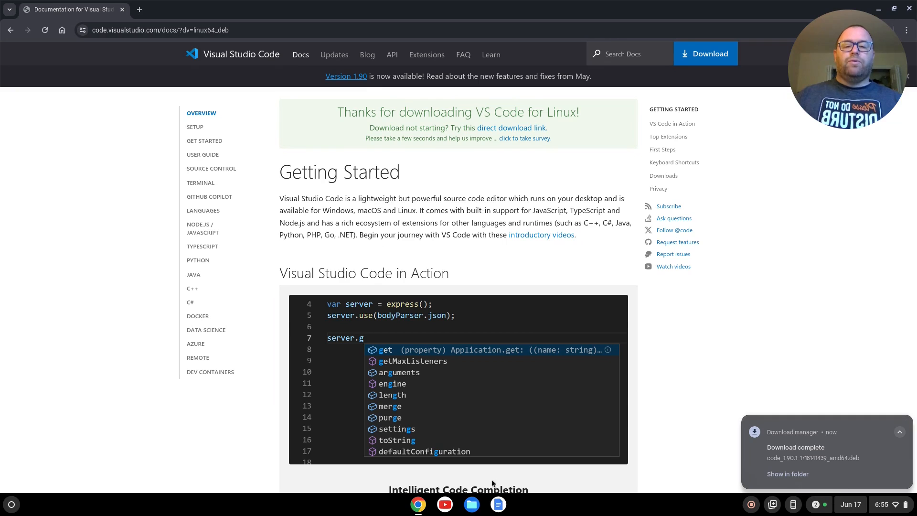
Step: Install the downloaded VS Code .deb file from Downloads with Linux and confirm
click(471, 503)
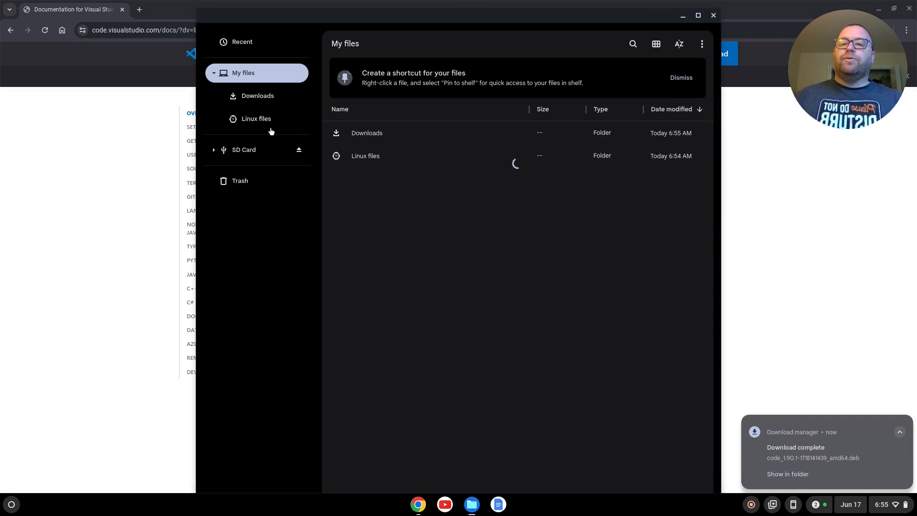
click(257, 96)
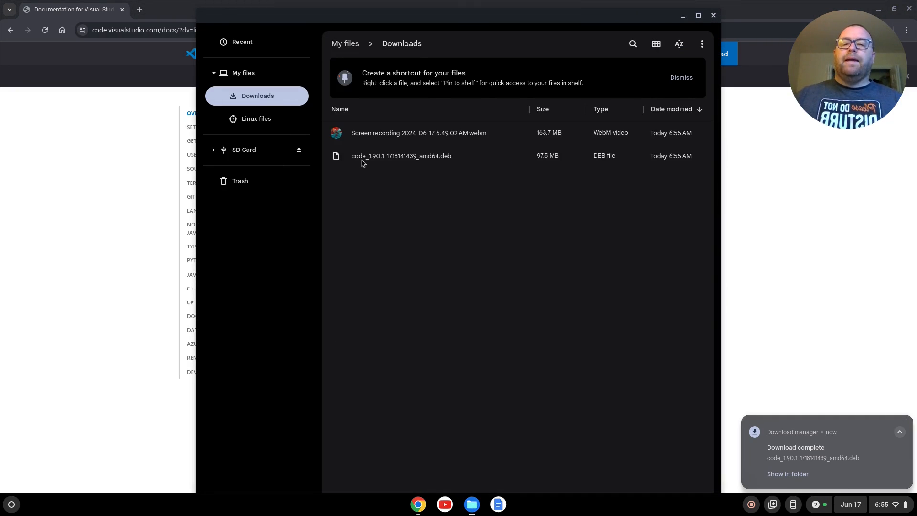
right_click(401, 156)
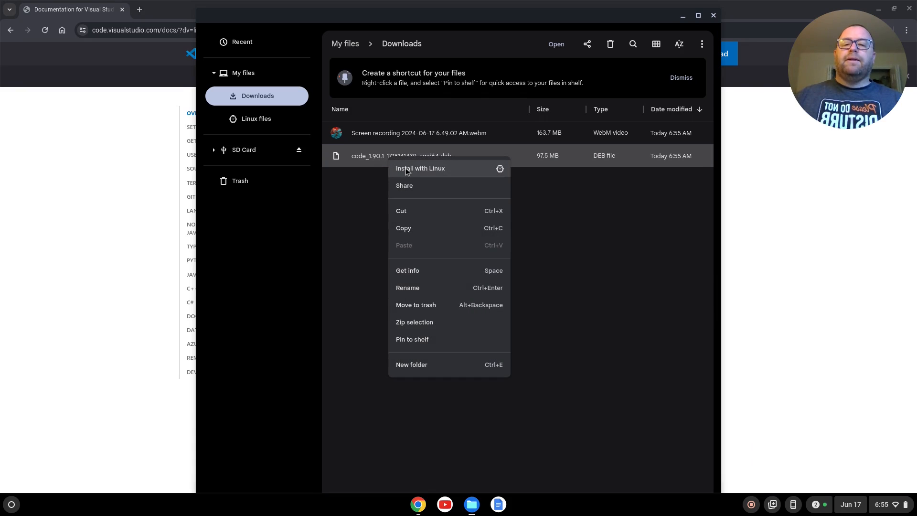
click(419, 167)
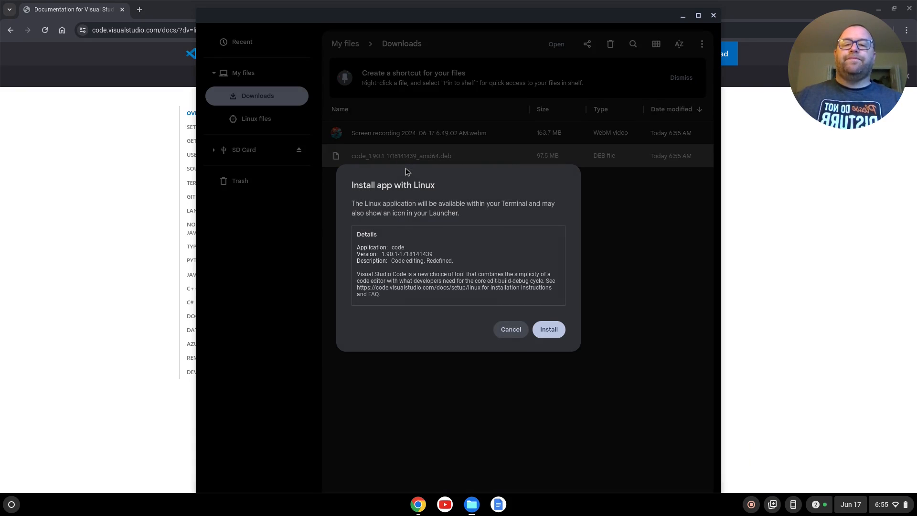
mouse_move(424, 269)
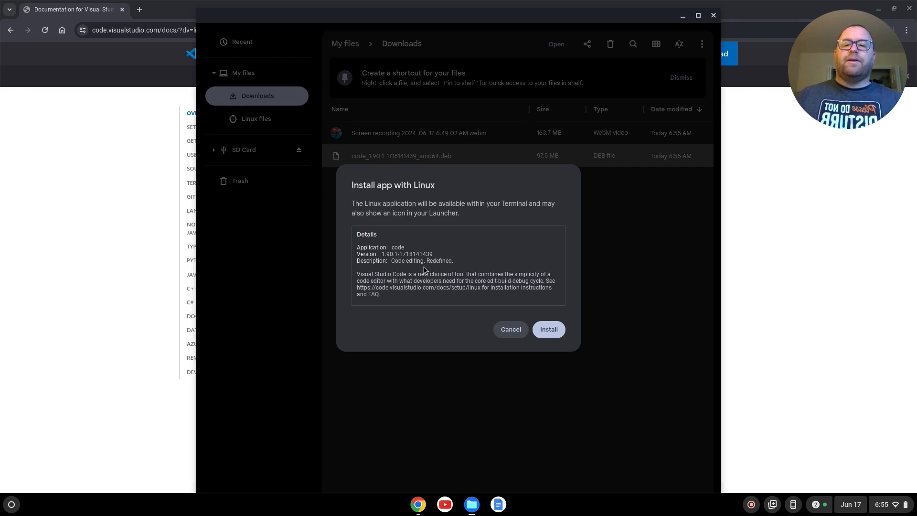
click(547, 329)
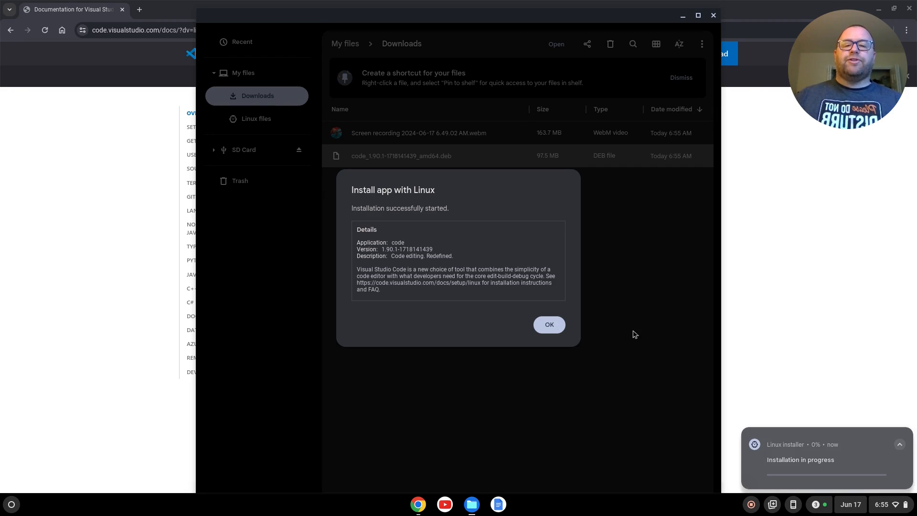
click(548, 324)
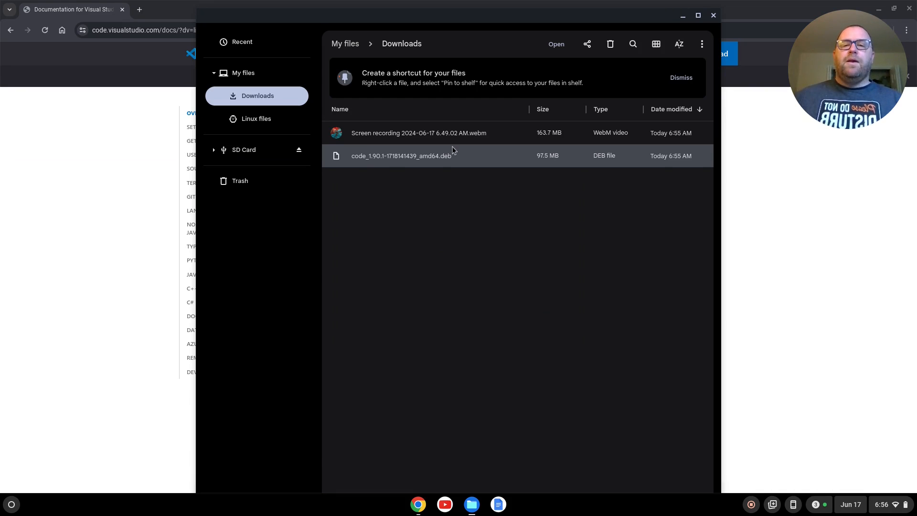
mouse_move(701, 44)
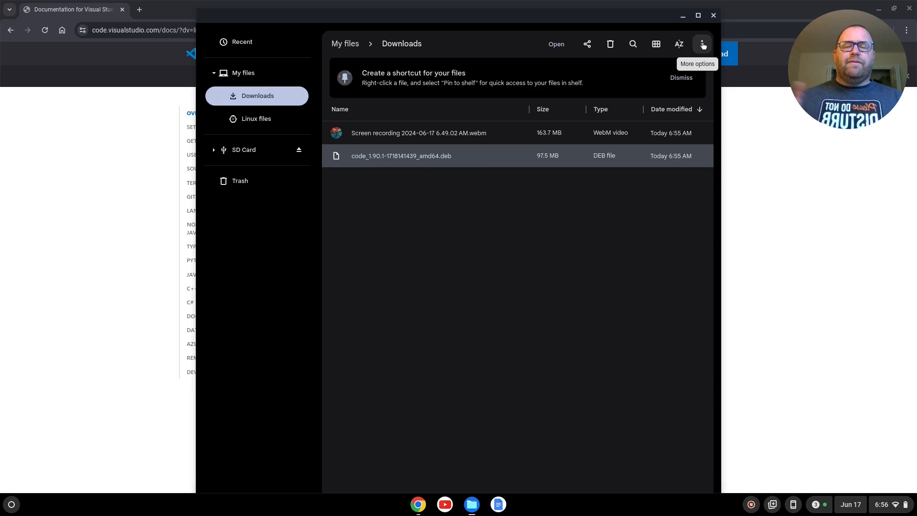
mouse_move(714, 15)
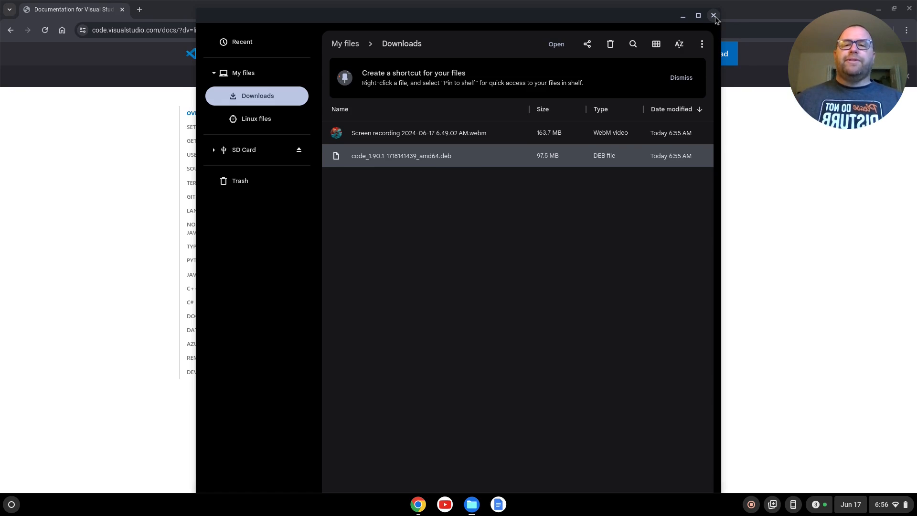
Step: Close Files, pin Visual Studio Code from the Linux apps folder, and launch it from the shelf
click(713, 16)
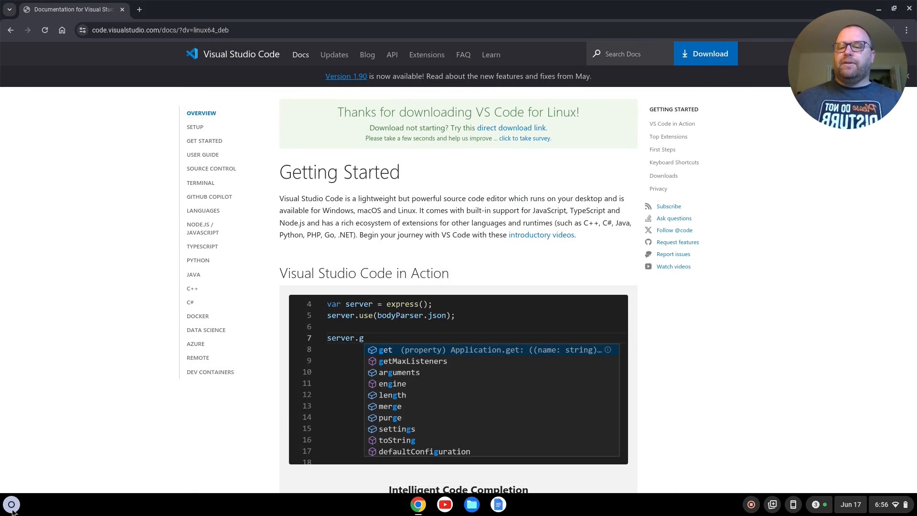
click(11, 503)
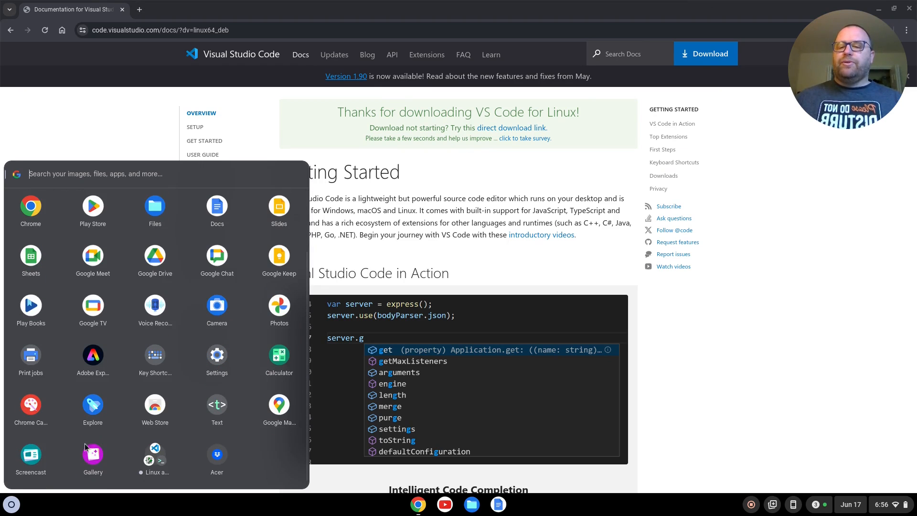
click(154, 456)
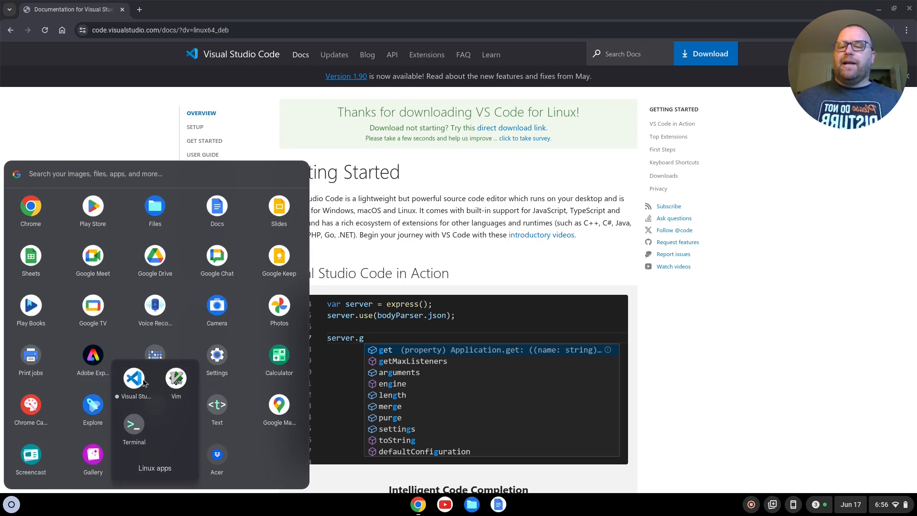
right_click(133, 377)
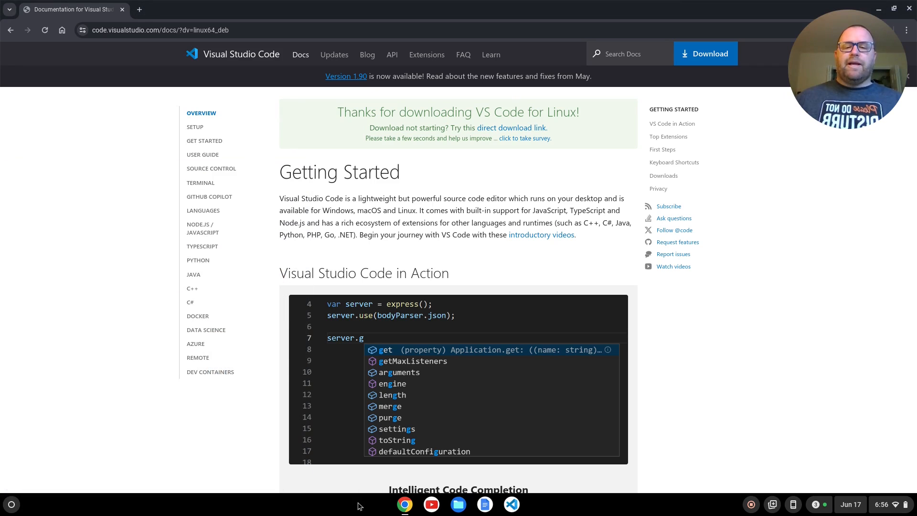
mouse_move(511, 505)
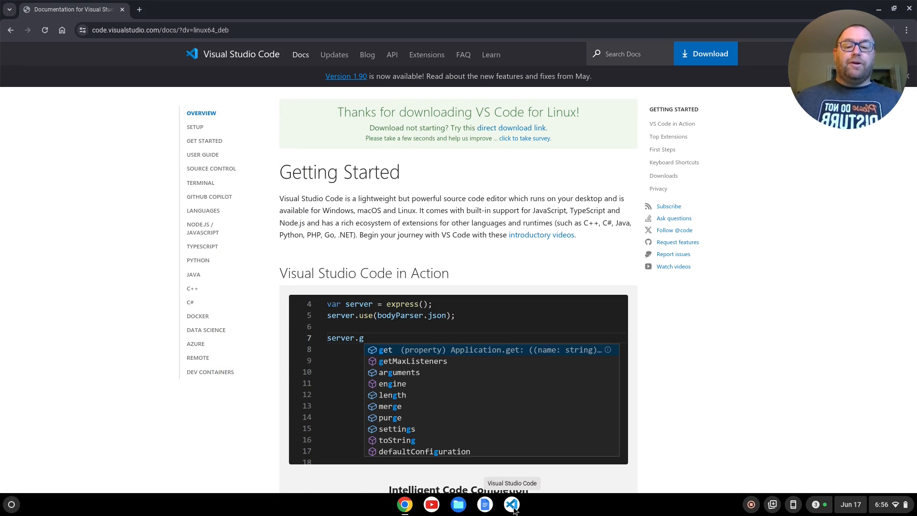
click(510, 505)
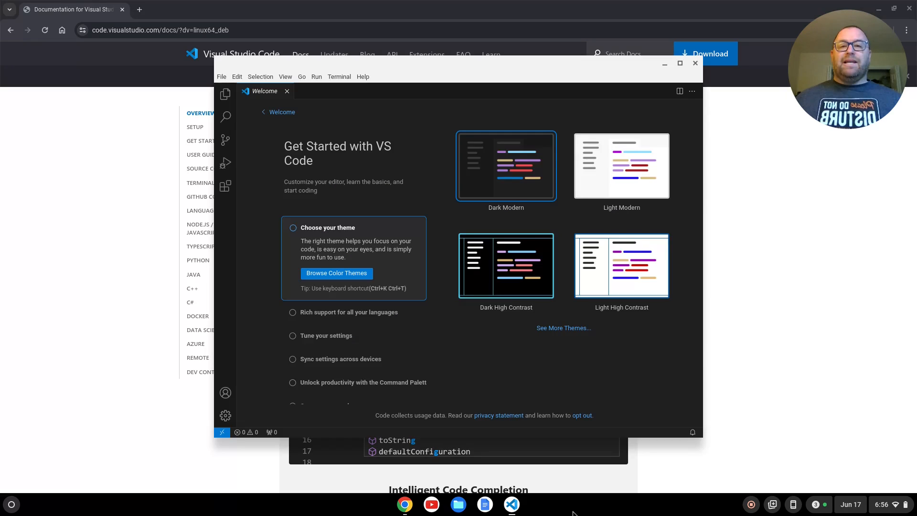